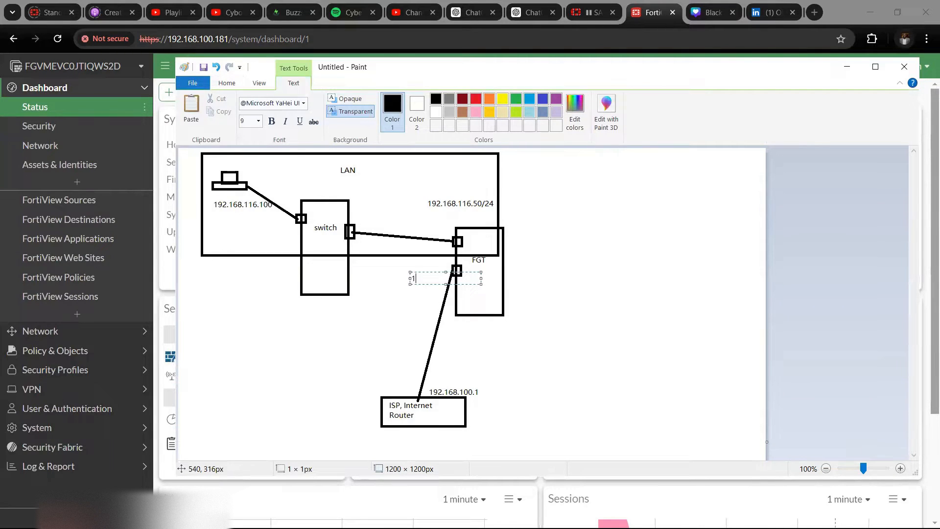
# - Label the FGT WAN port 192.168.100.181/24 on the Paint diagram, then go to firewall policies
pyautogui.write('92.168.100')
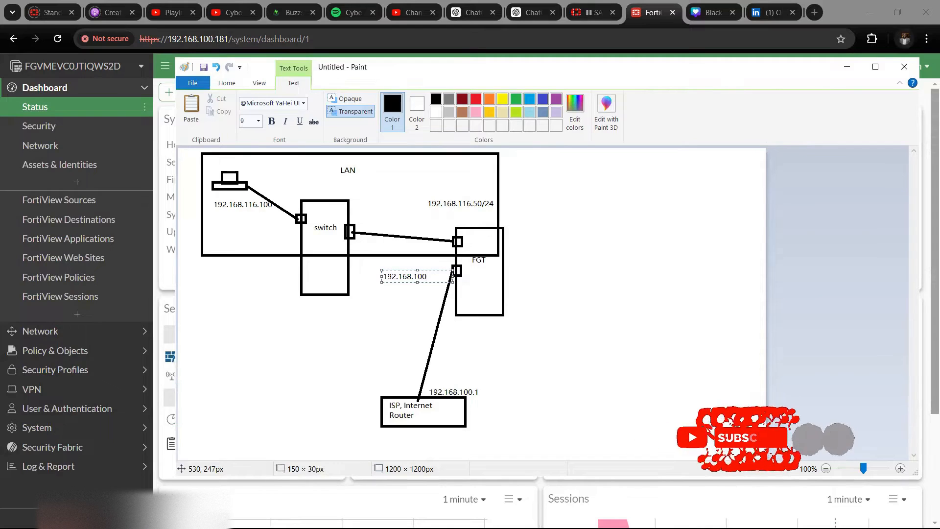
pyautogui.write('.181/24')
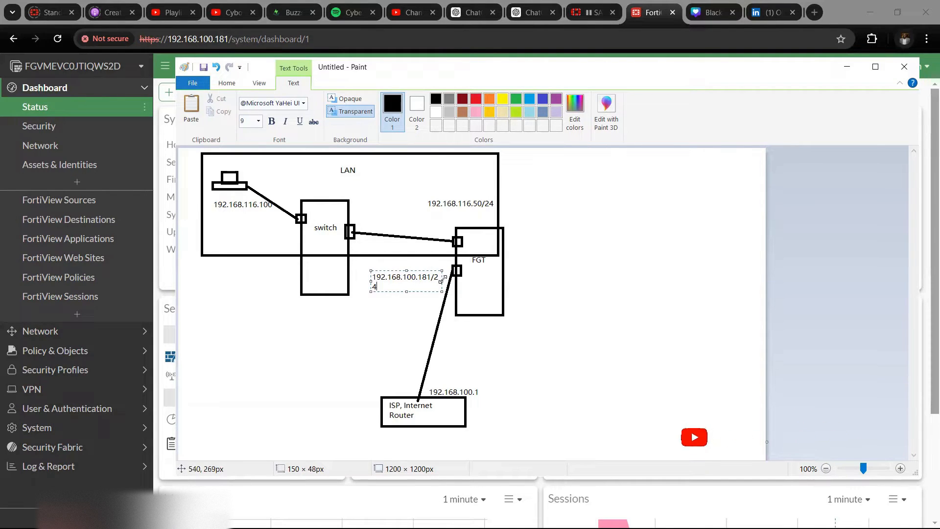
pyautogui.click(593, 288)
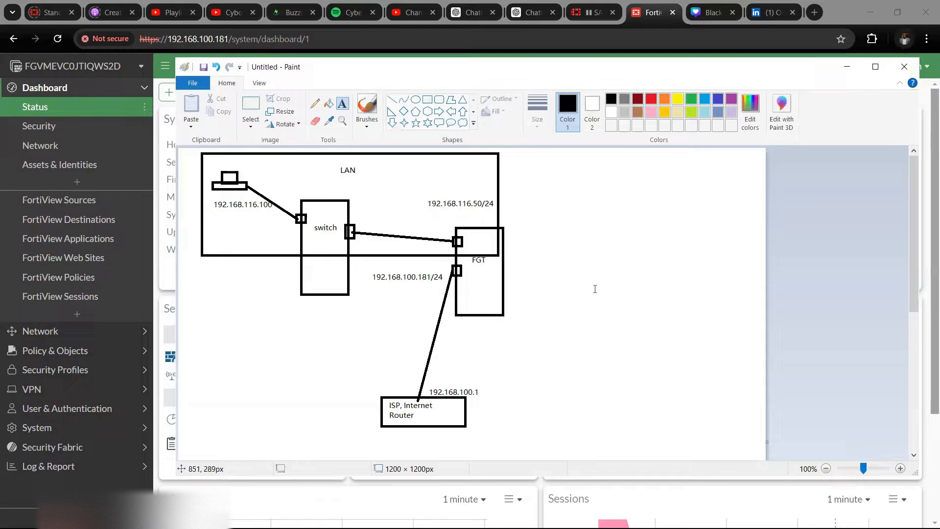
pyautogui.moveTo(440, 203)
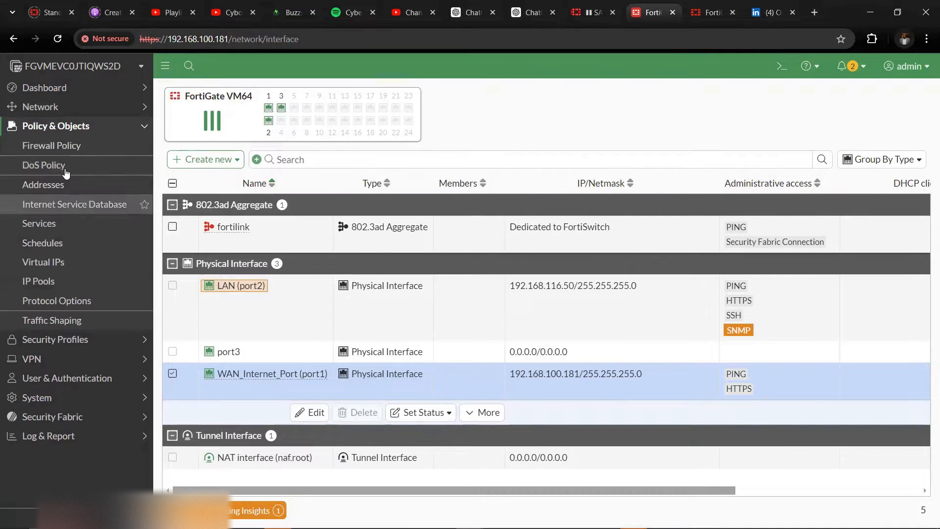
pyautogui.click(52, 145)
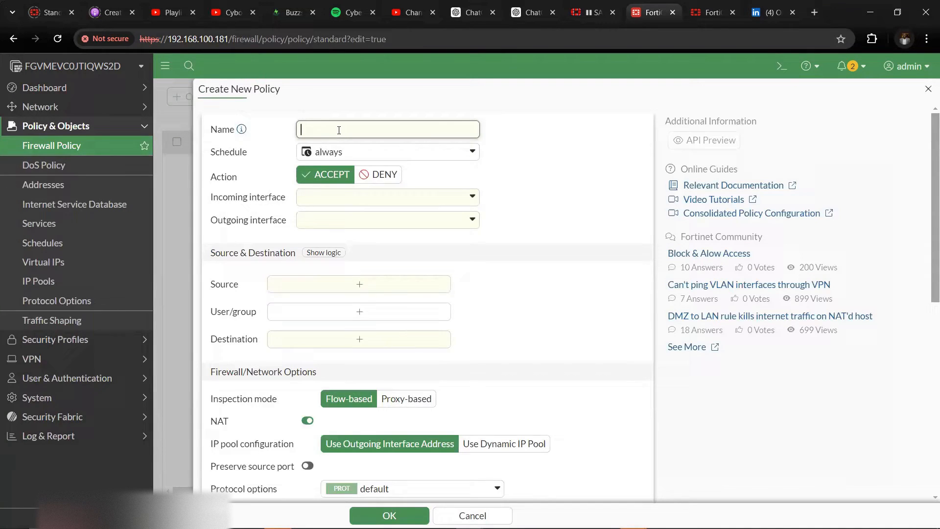
# - Name the policy LAN_WAN with schedule always and action ACCEPT
pyautogui.write('LAN_')
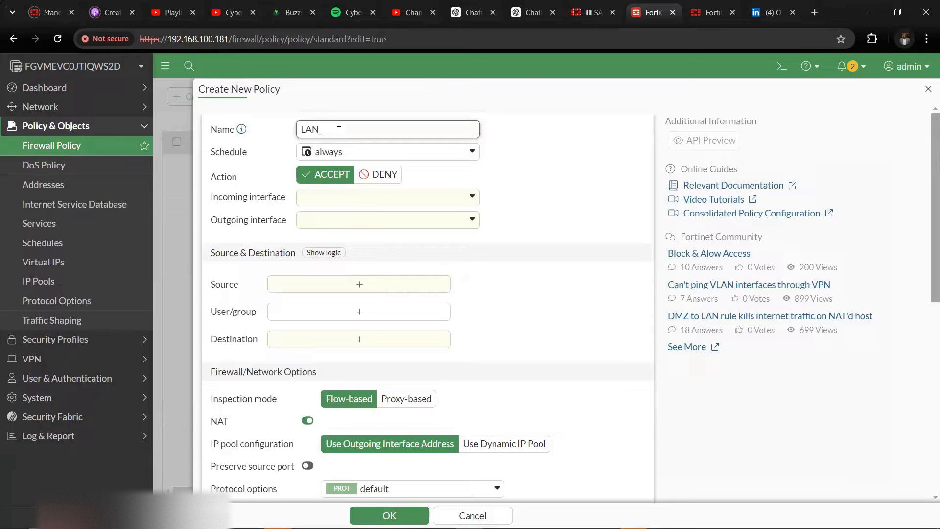
pyautogui.write('WAN')
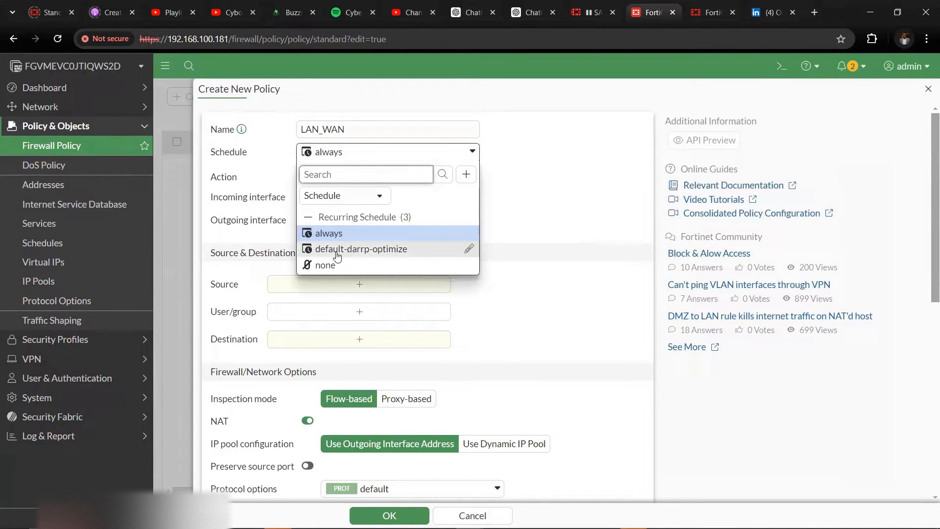
pyautogui.moveTo(367, 264)
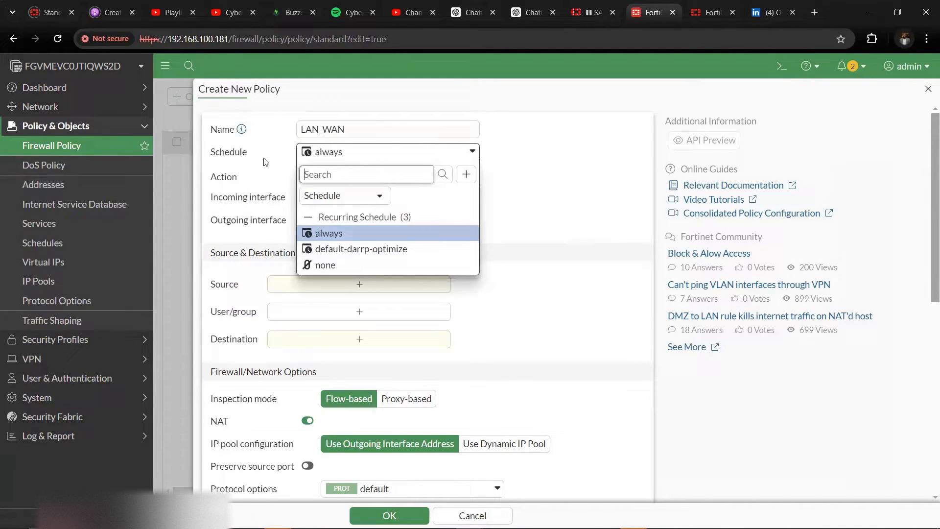
pyautogui.click(329, 232)
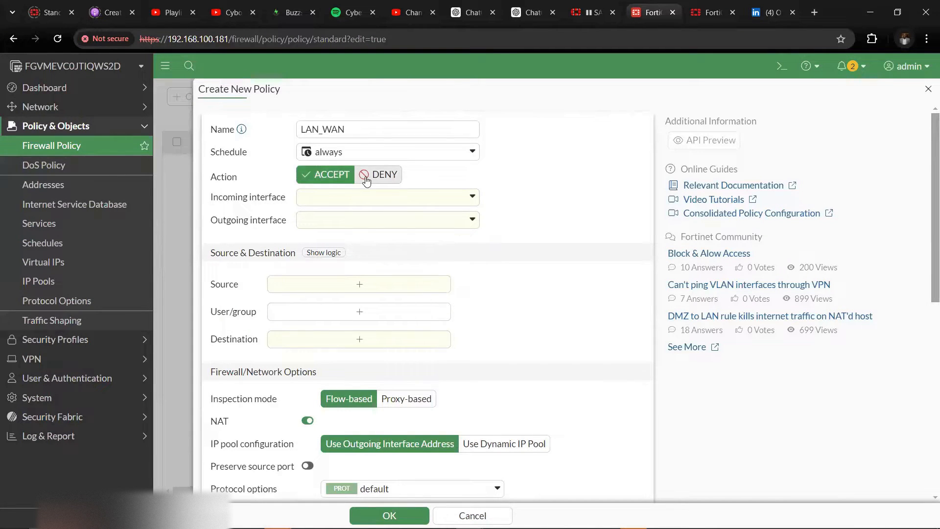
pyautogui.click(380, 174)
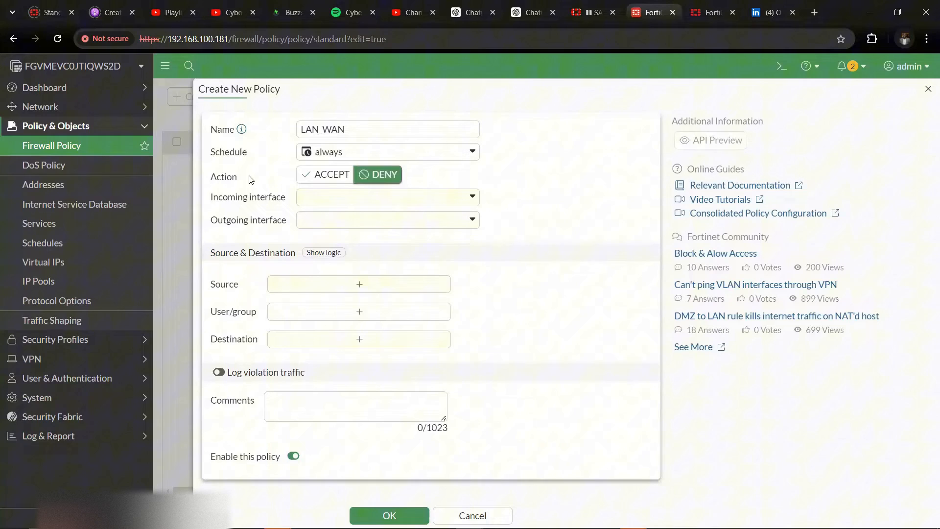
pyautogui.moveTo(331, 186)
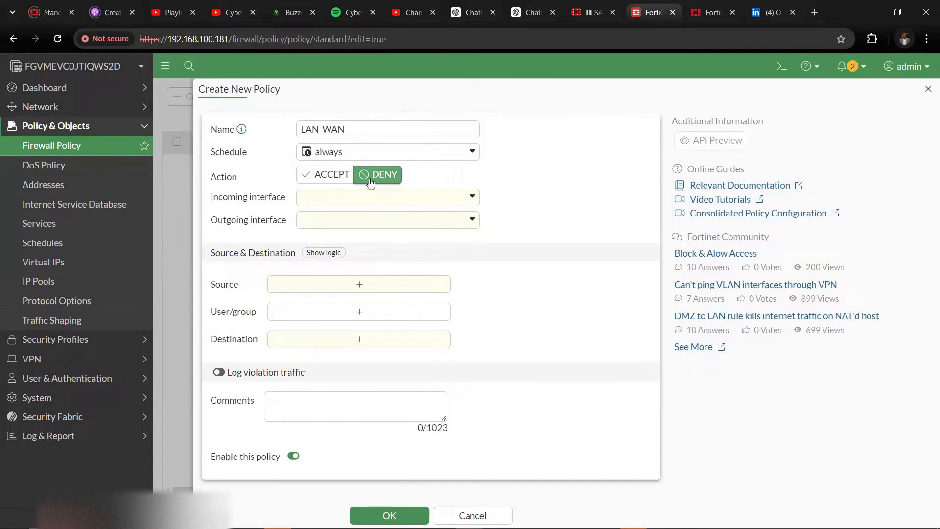
pyautogui.click(329, 174)
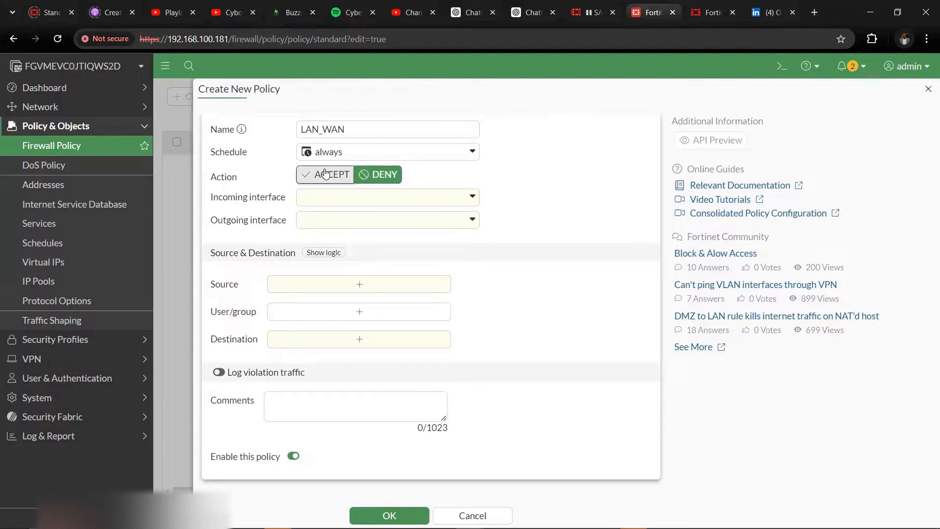
pyautogui.click(325, 174)
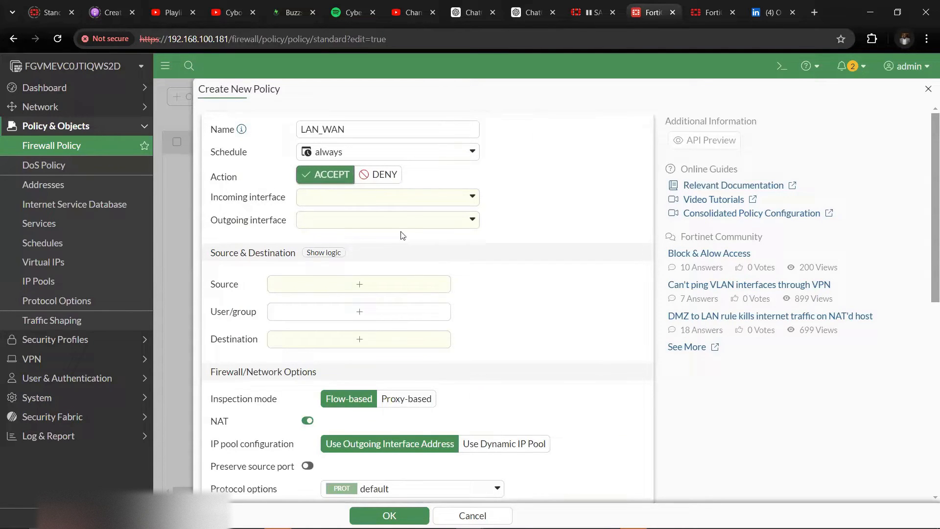
# - Set incoming interface LAN (port2) and outgoing interface WAN_Internet_Port (port1)
pyautogui.click(387, 197)
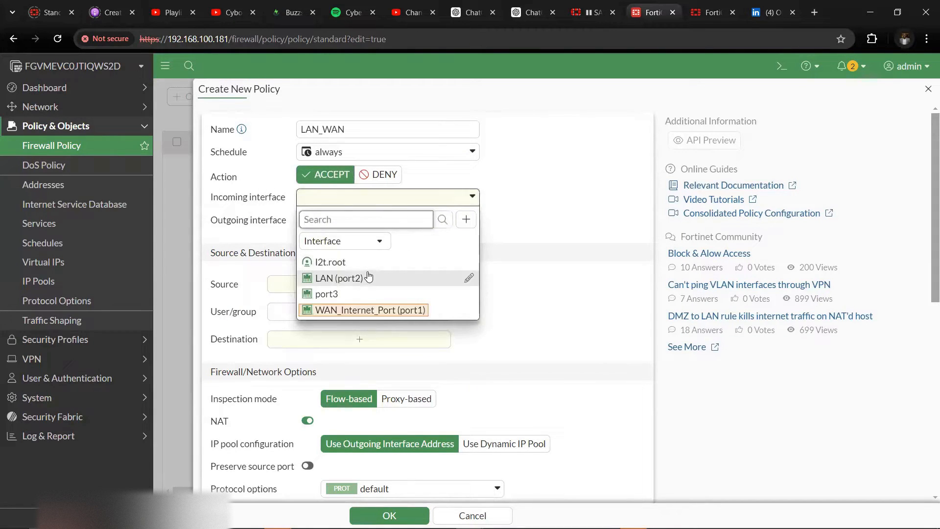
pyautogui.click(338, 277)
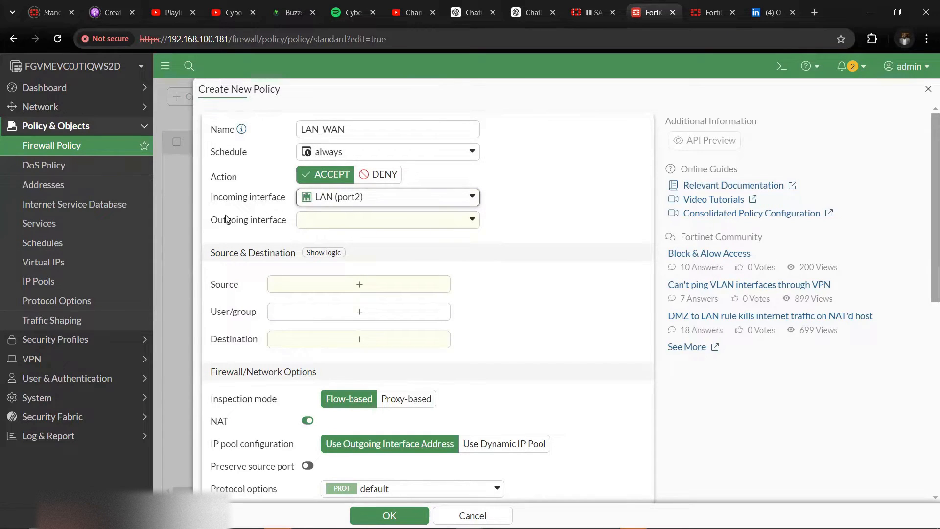
pyautogui.click(386, 219)
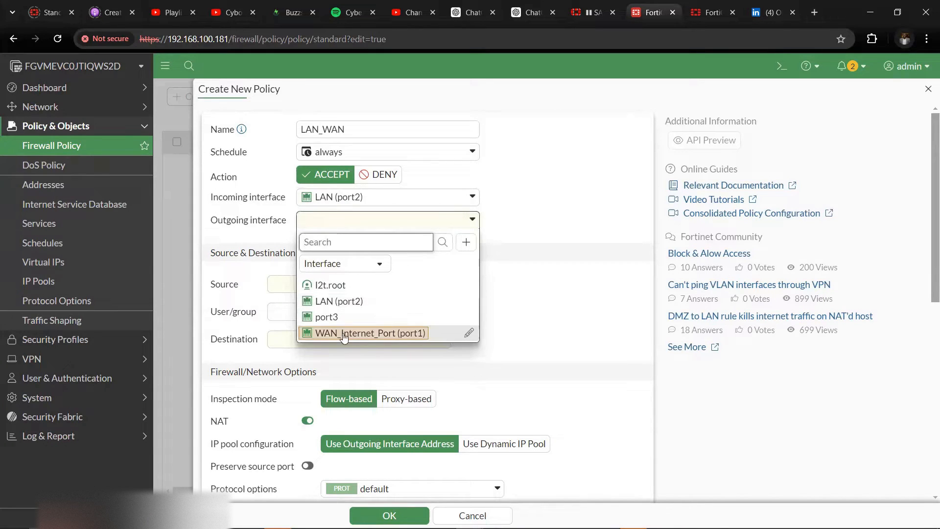
pyautogui.click(368, 333)
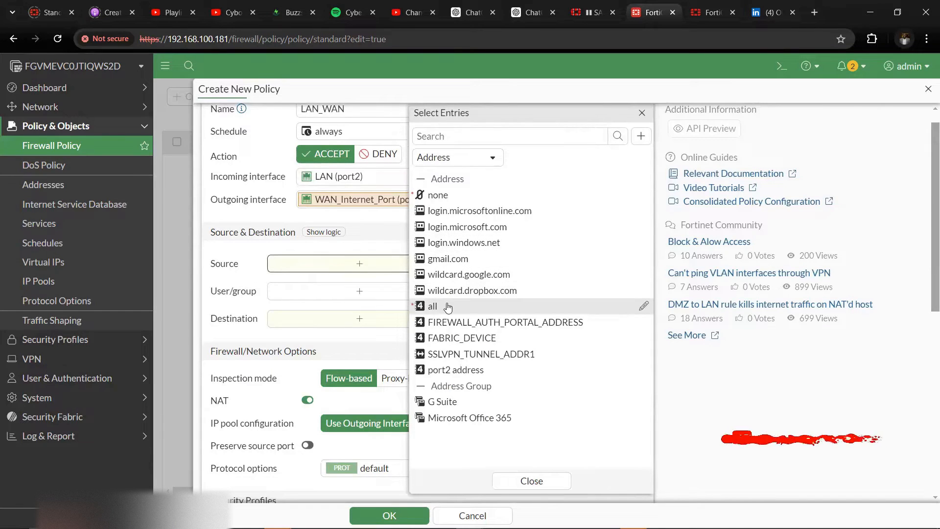
# - Set both source and destination addresses to all, then bring up the service list
pyautogui.click(431, 306)
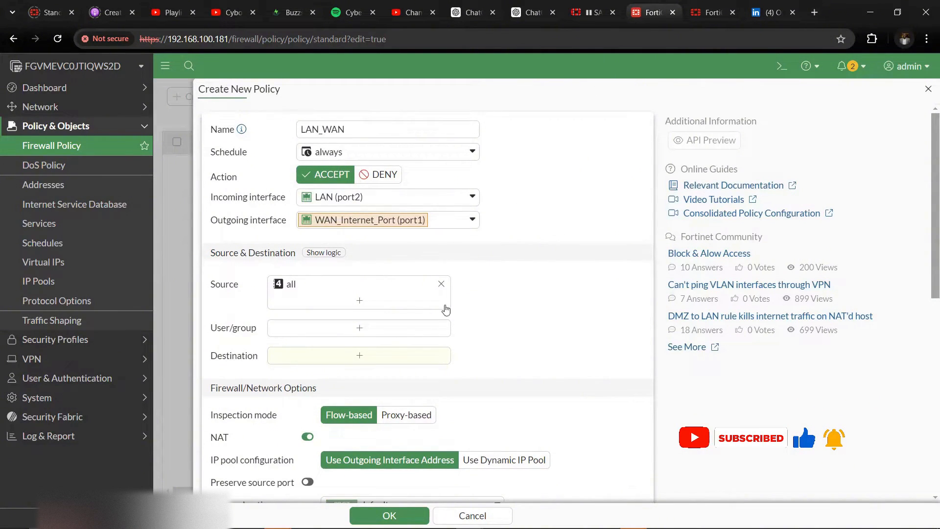
pyautogui.scroll(-3)
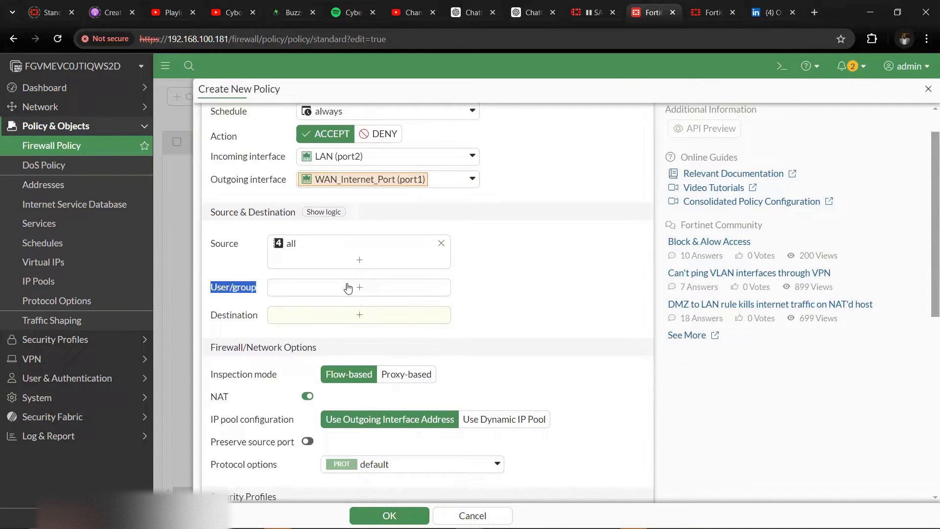
pyautogui.moveTo(477, 300)
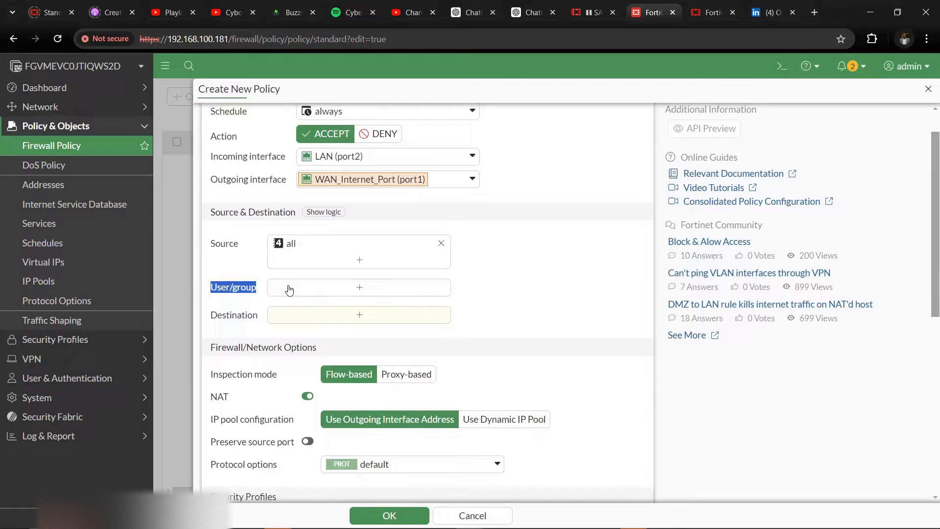
pyautogui.moveTo(332, 323)
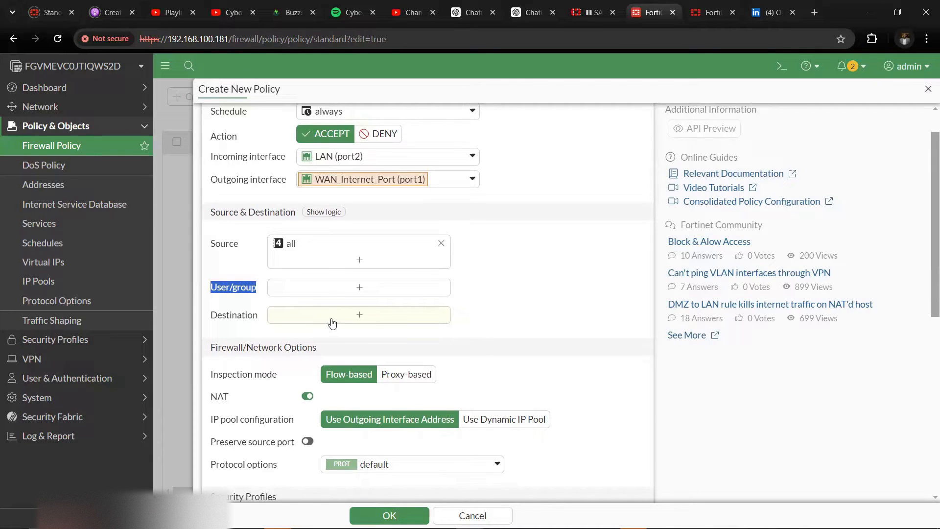
pyautogui.click(359, 314)
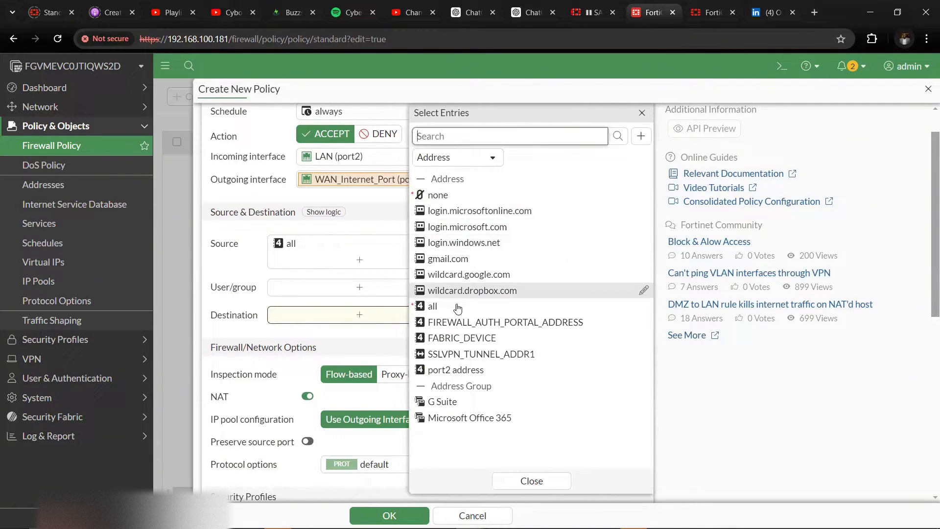
pyautogui.click(432, 305)
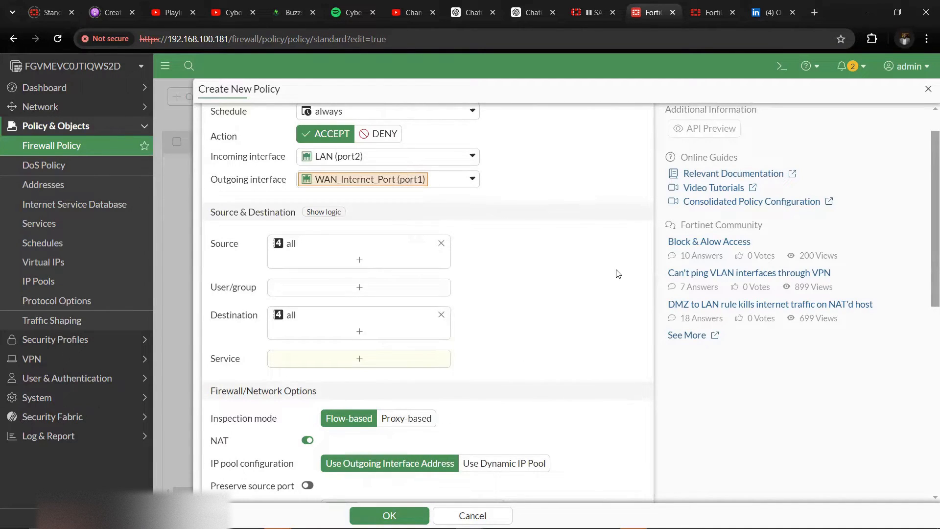
pyautogui.moveTo(540, 316)
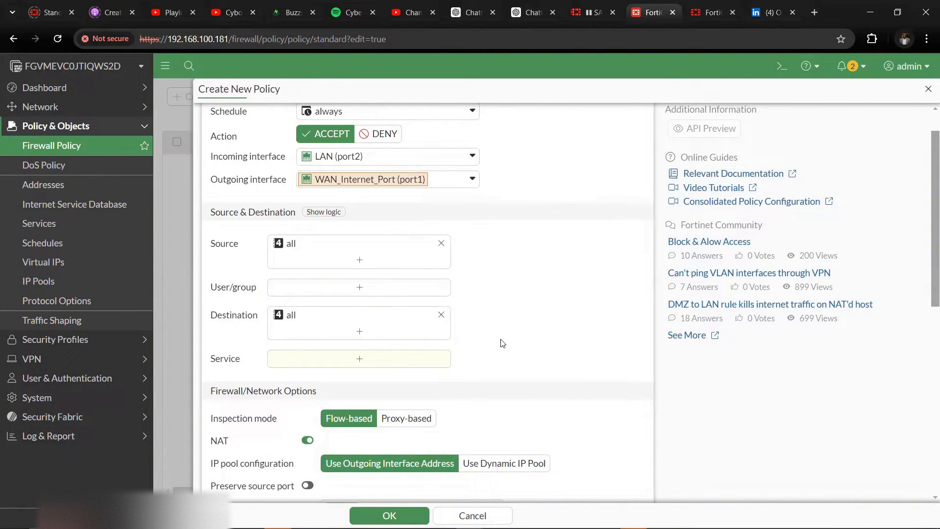
pyautogui.click(359, 358)
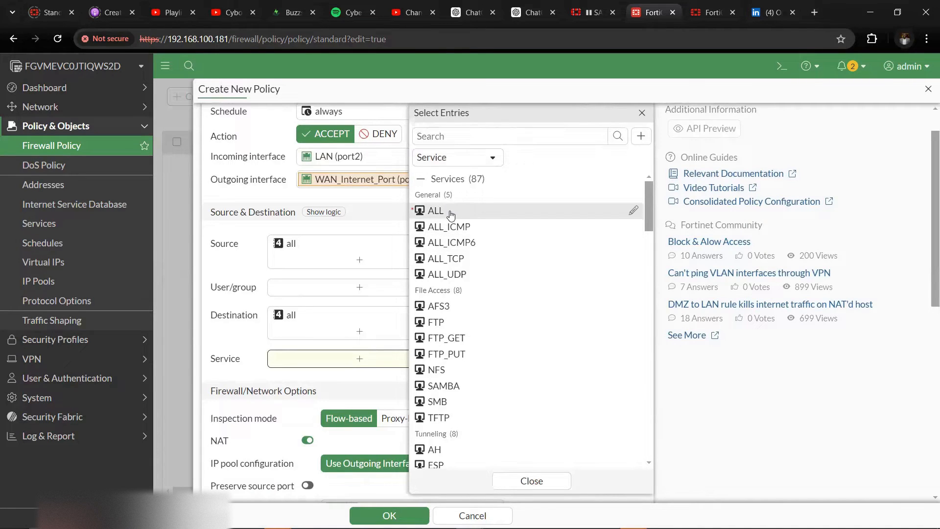
# - Choose ALL in the Service entries list
pyautogui.click(435, 211)
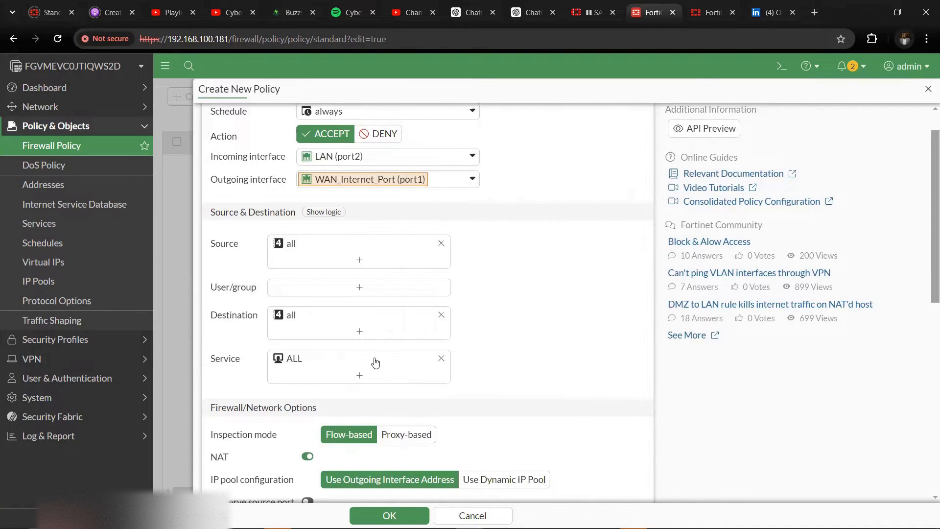
# - Set Log allowed traffic to All sessions and submit the enabled LAN_WAN policy
pyautogui.scroll(-3)
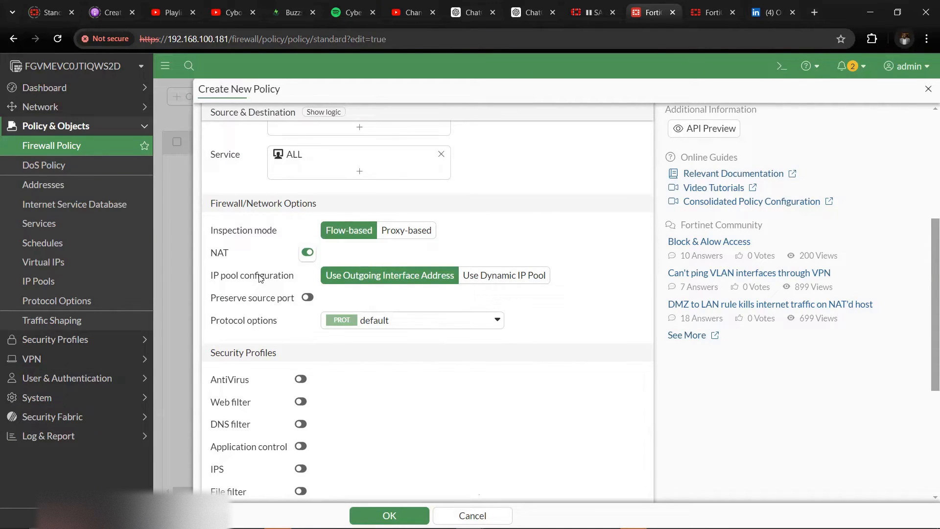
pyautogui.scroll(-3)
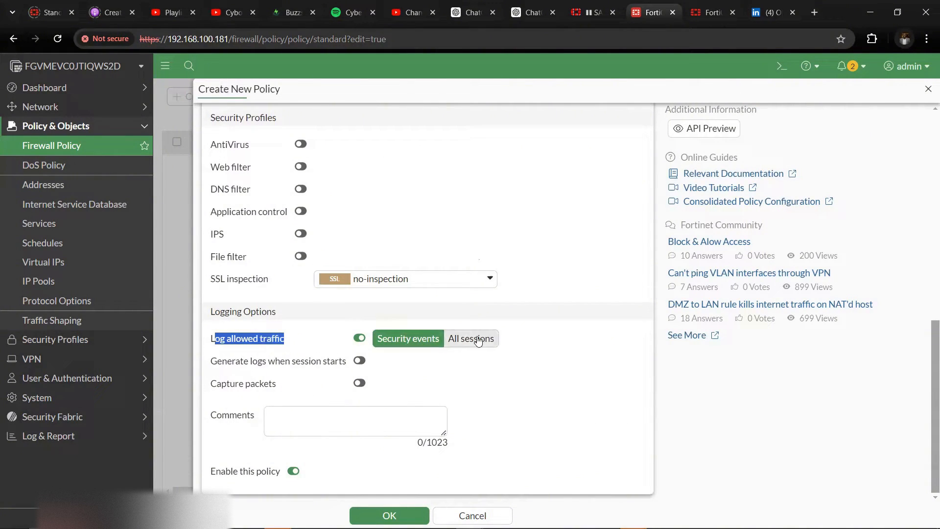
pyautogui.click(471, 338)
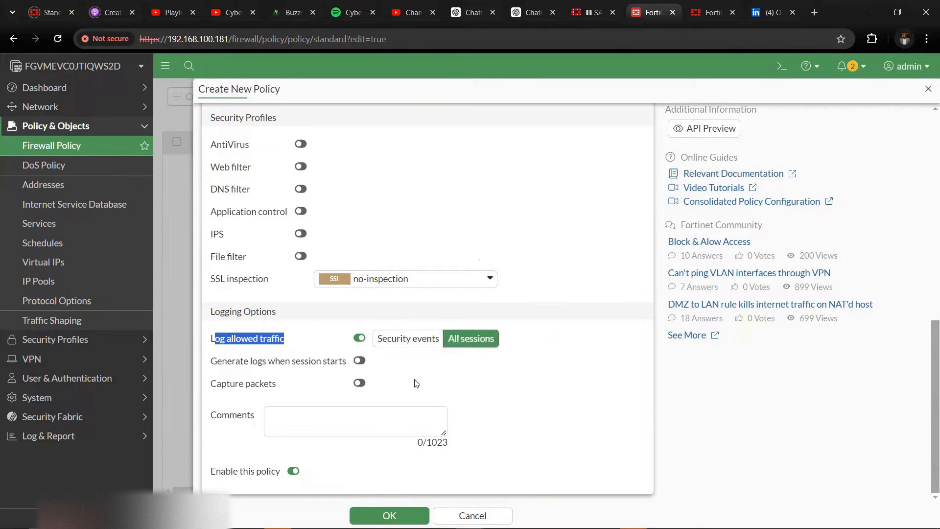
pyautogui.moveTo(253, 484)
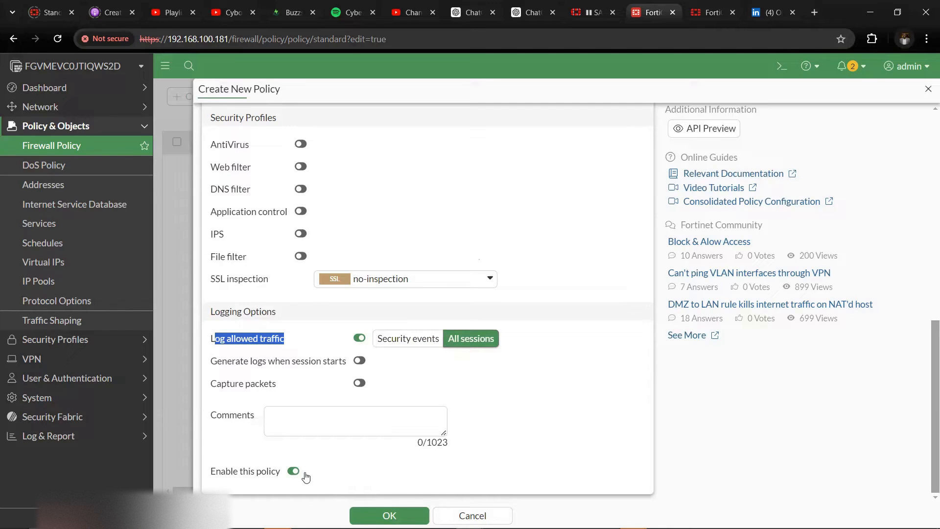
pyautogui.click(388, 515)
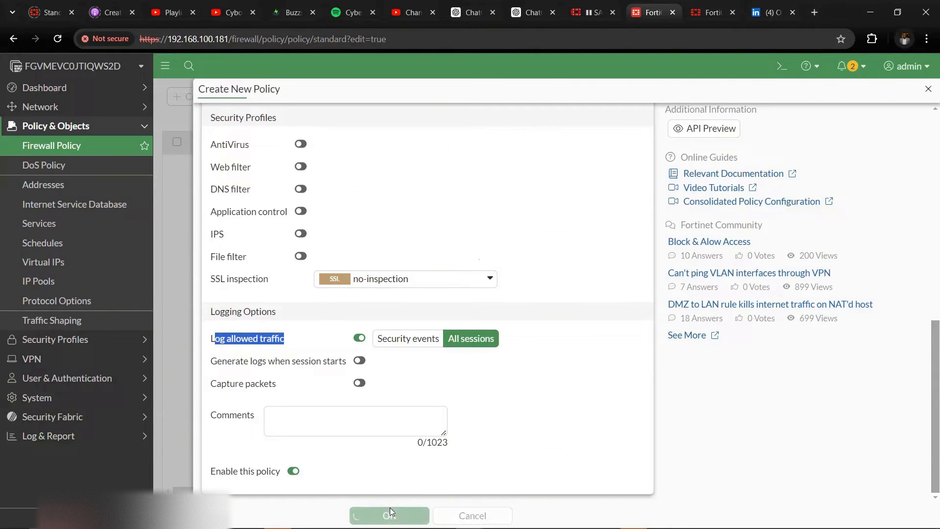
# - Confirm the LAN_WAN policy appears above Implicit Deny in the policy list
pyautogui.click(389, 514)
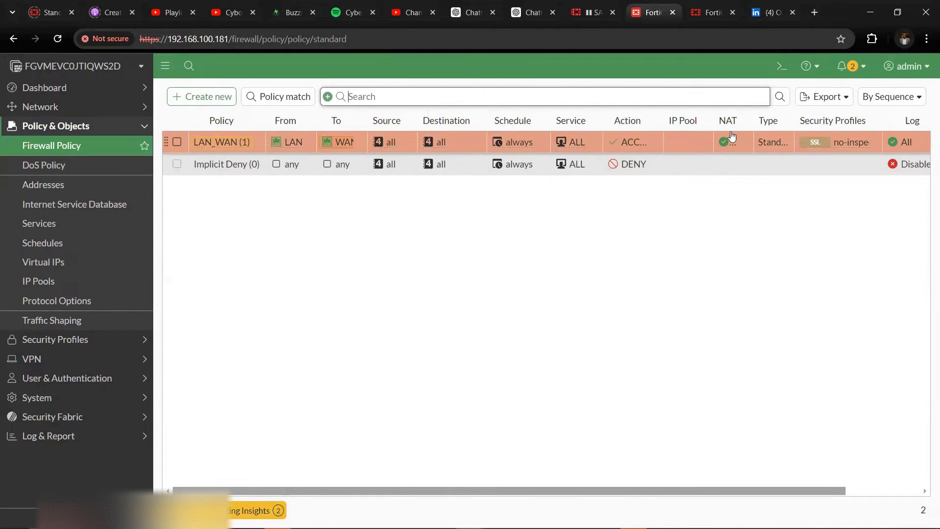
pyautogui.moveTo(785, 120)
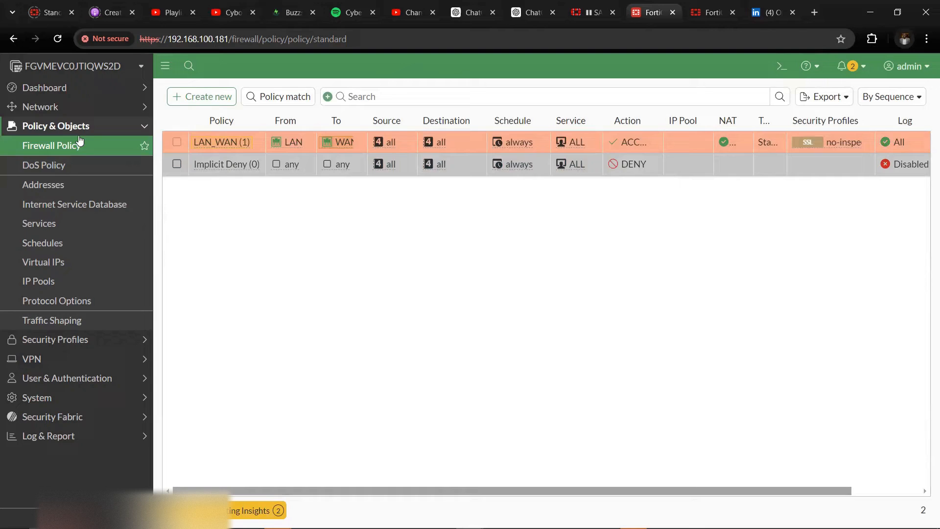
# - Collapse Policy & Objects and go to Network > Static Routes
pyautogui.click(56, 125)
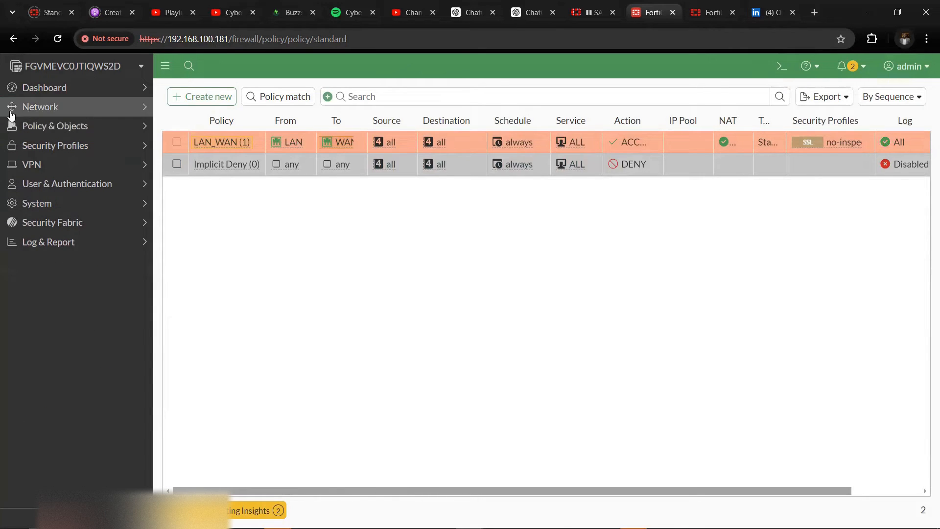
pyautogui.click(40, 106)
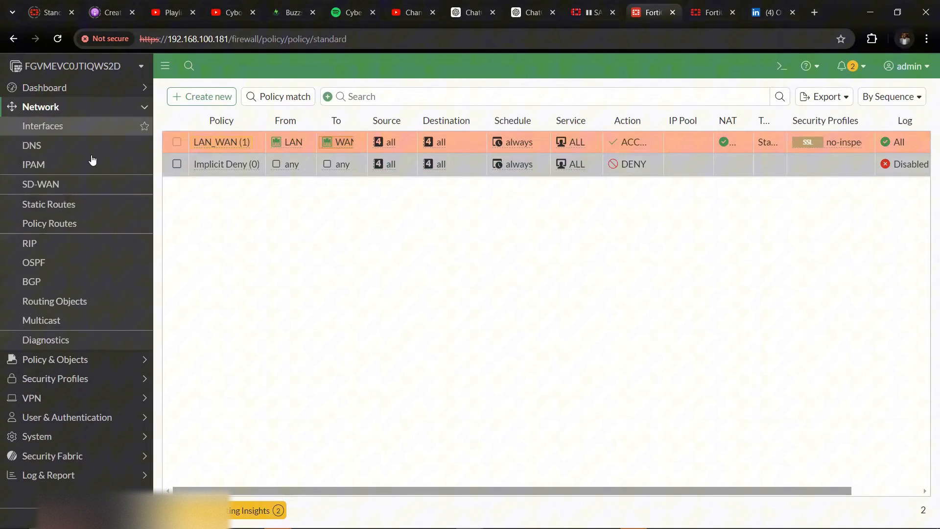
pyautogui.click(48, 204)
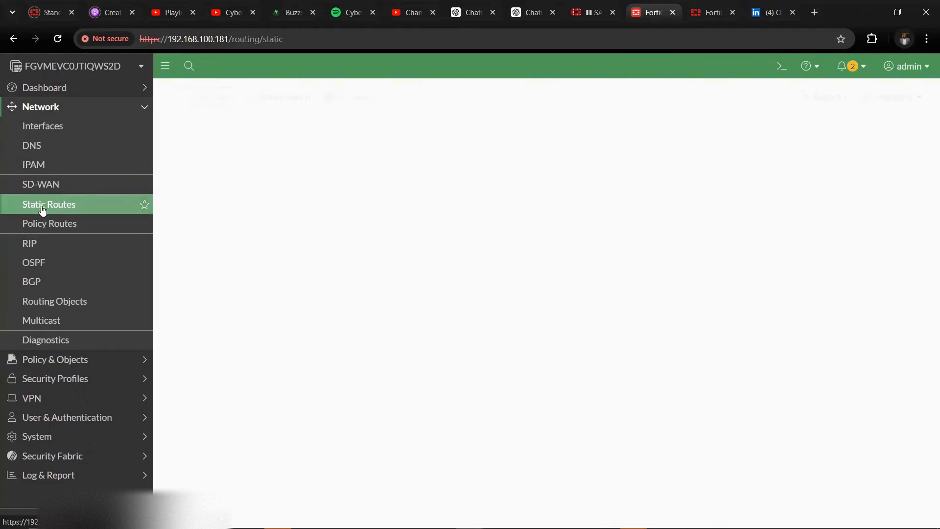
pyautogui.click(48, 204)
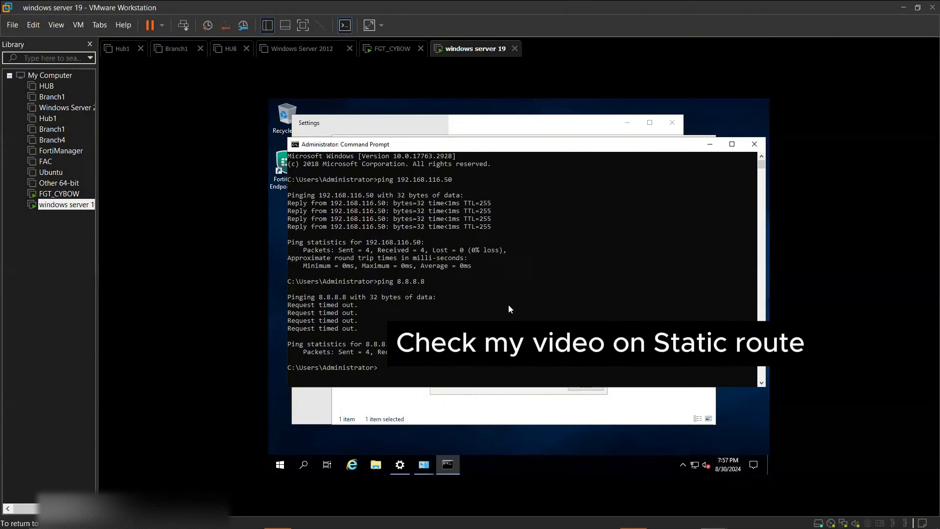
pyautogui.write('ping 8.8.8.8')
pyautogui.write('ping www.face')
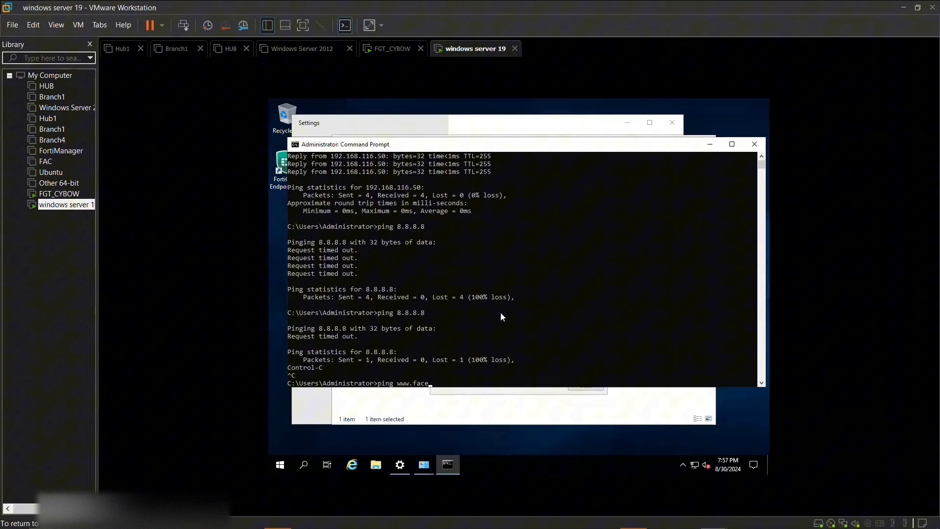
pyautogui.write('book.com')
pyautogui.write('ping www.g')
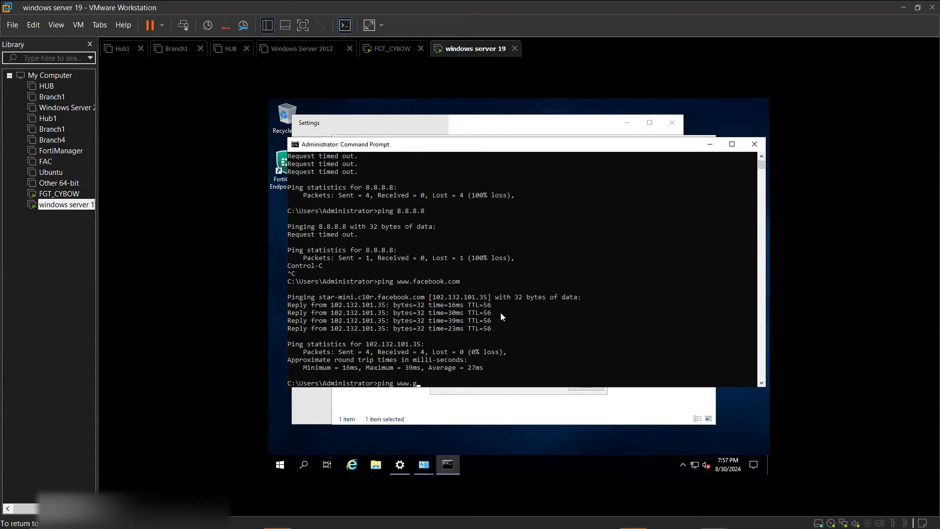
pyautogui.write('oogle.c')
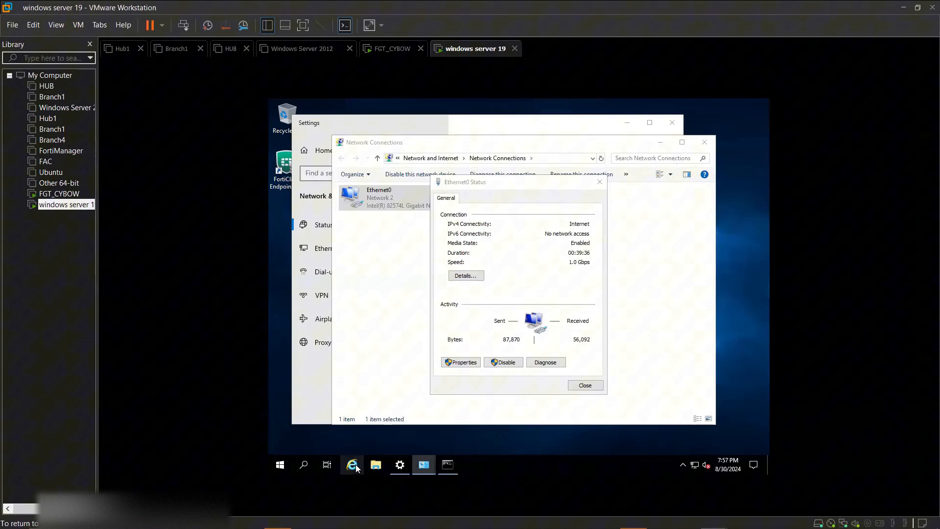
# - Launch Internet Explorer on the VM and add bing.com to Trusted sites
pyautogui.click(352, 464)
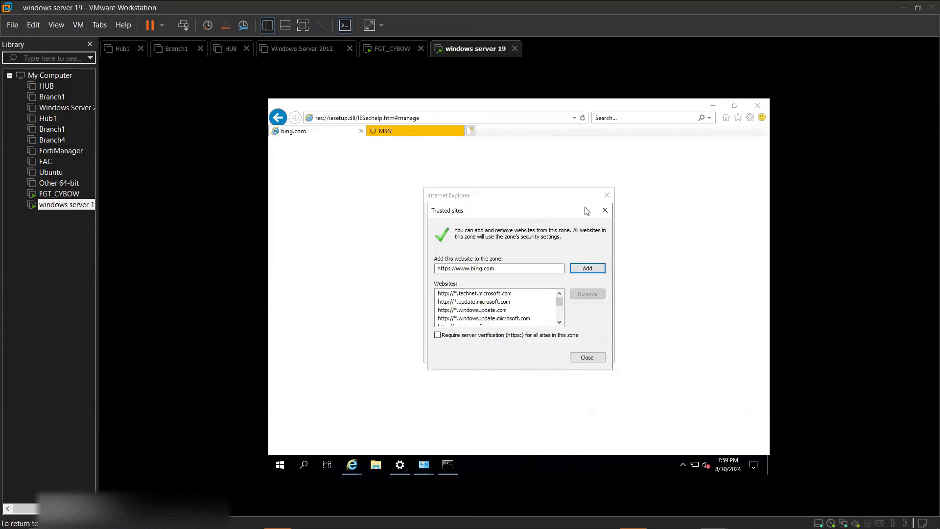
pyautogui.click(586, 268)
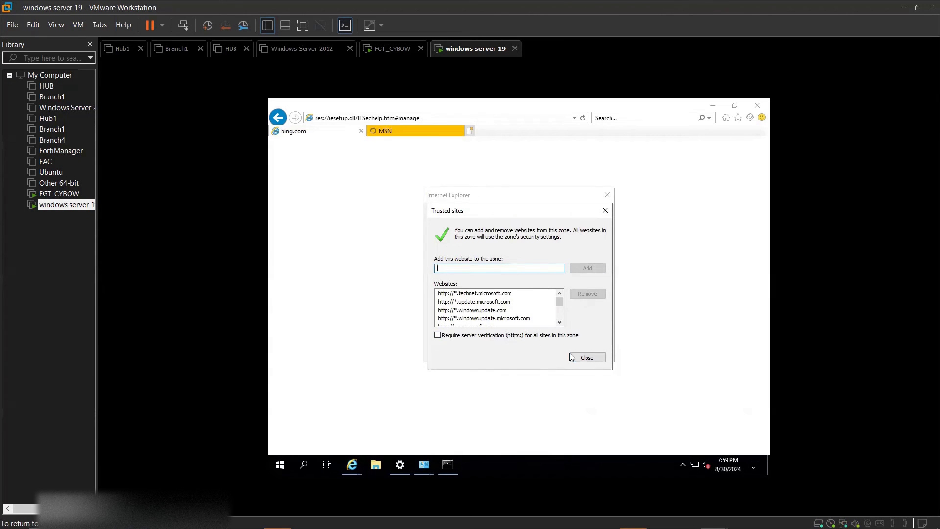
pyautogui.click(586, 356)
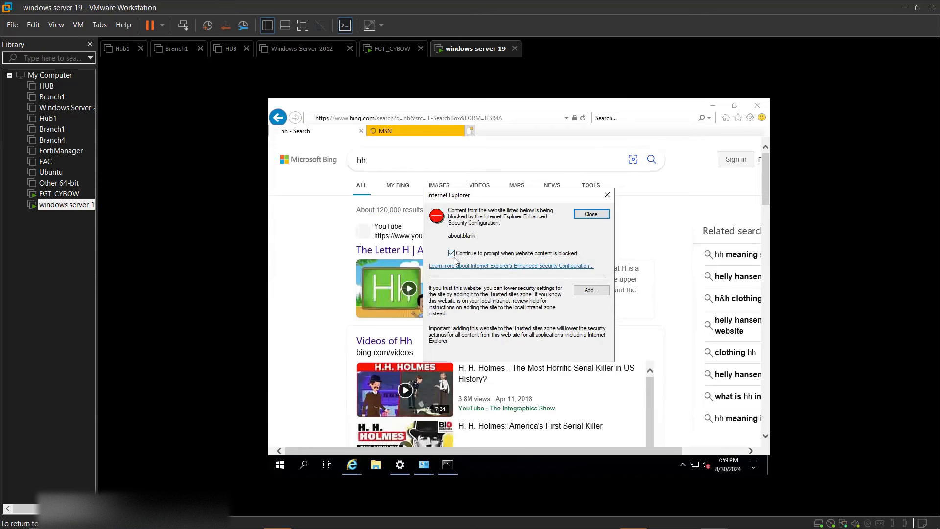
# - Stop the blocked-content prompt and add about:blank to Trusted sites
pyautogui.click(451, 253)
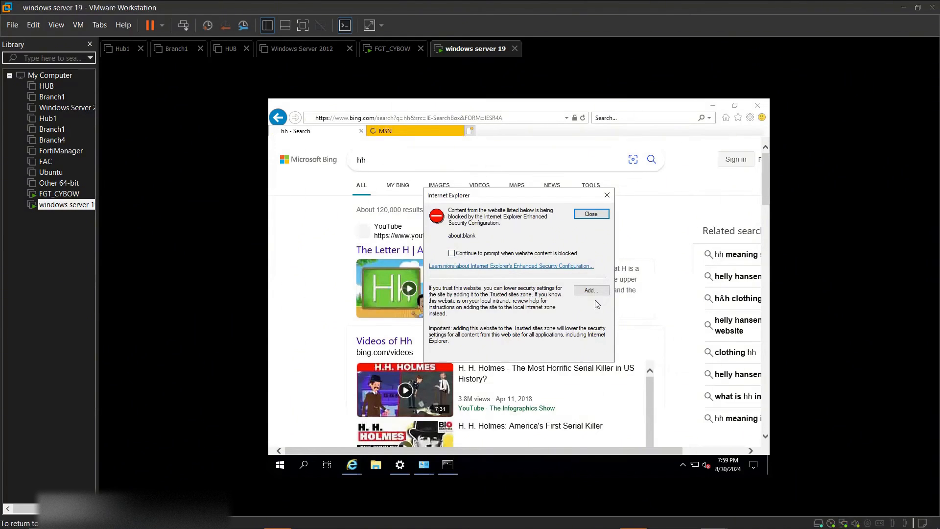
pyautogui.click(590, 290)
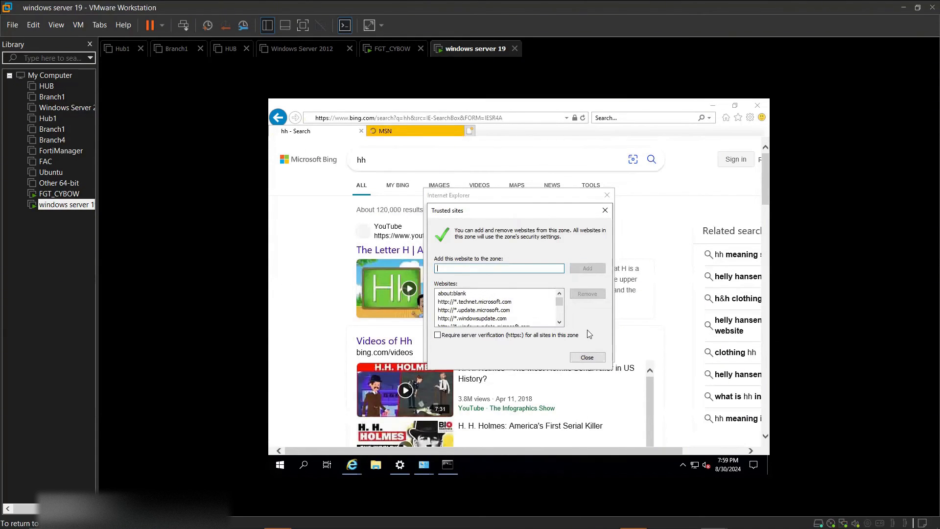
pyautogui.click(586, 357)
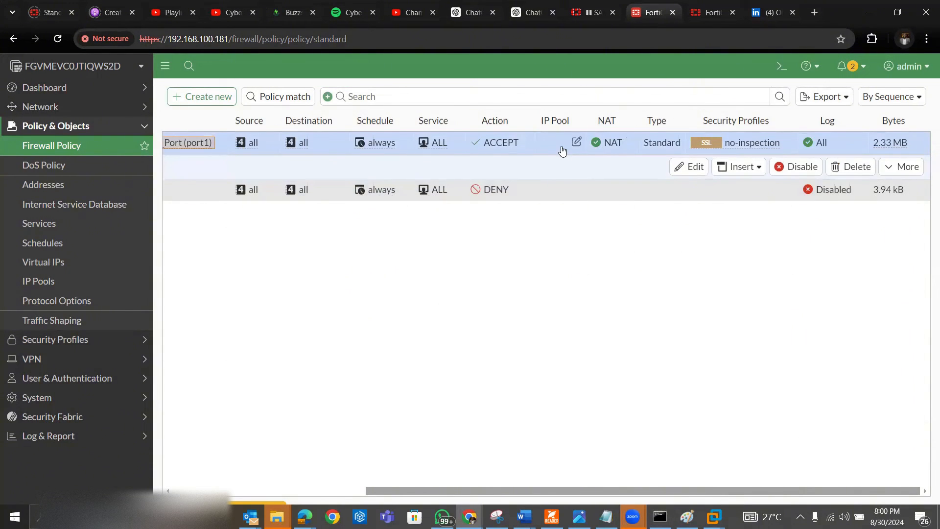
# - Show the forward-traffic logs matching the LAN_WAN policy from its row's context menu
pyautogui.rightClick(561, 142)
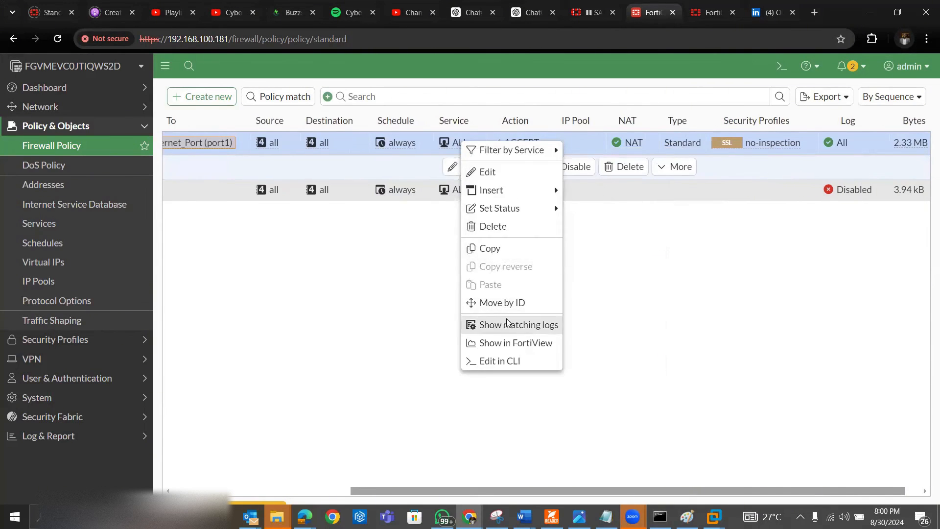
pyautogui.click(520, 324)
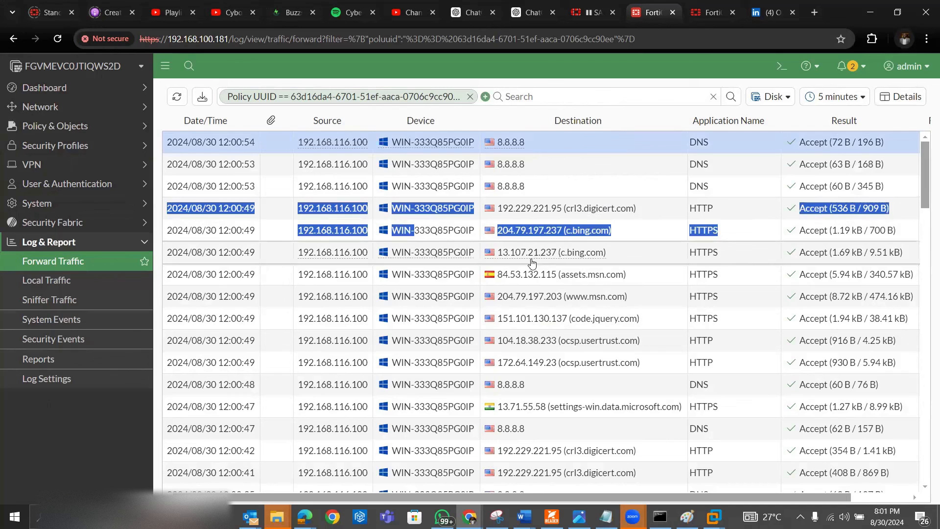
# - Inspect the settings-win.data.microsoft.com session's details, then clear the Policy UUID filter
pyautogui.scroll(-3)
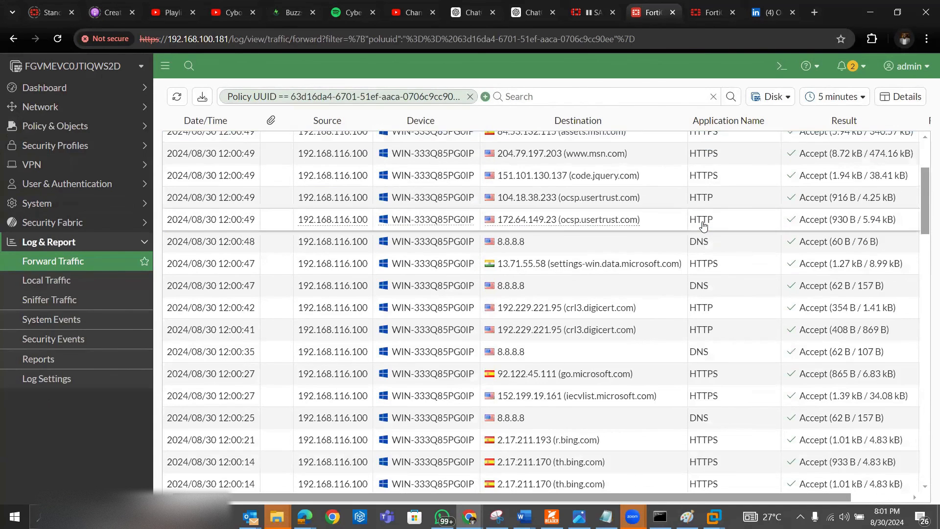
pyautogui.click(564, 263)
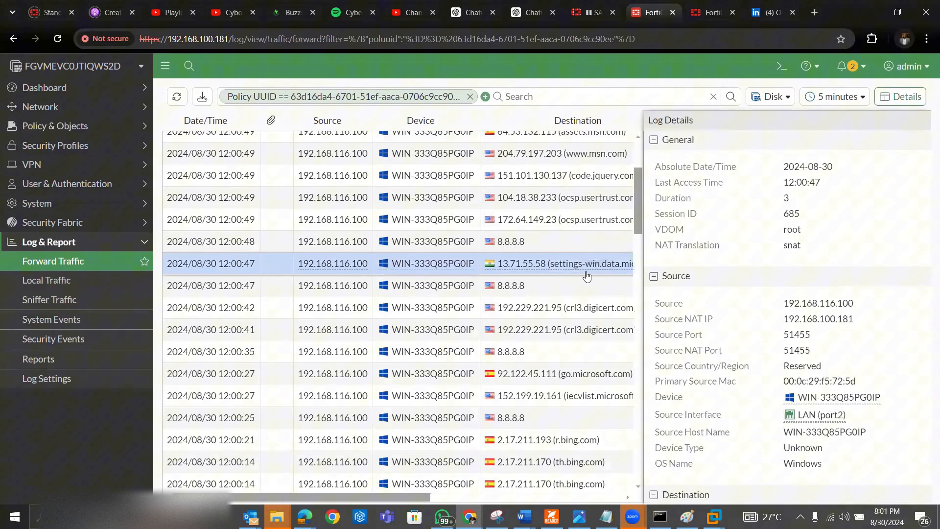
pyautogui.scroll(-3)
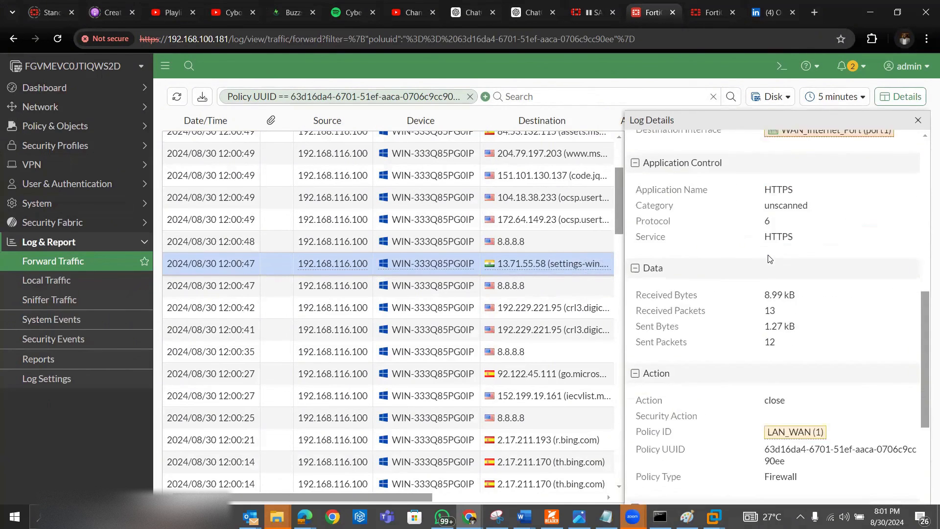
pyautogui.scroll(-3)
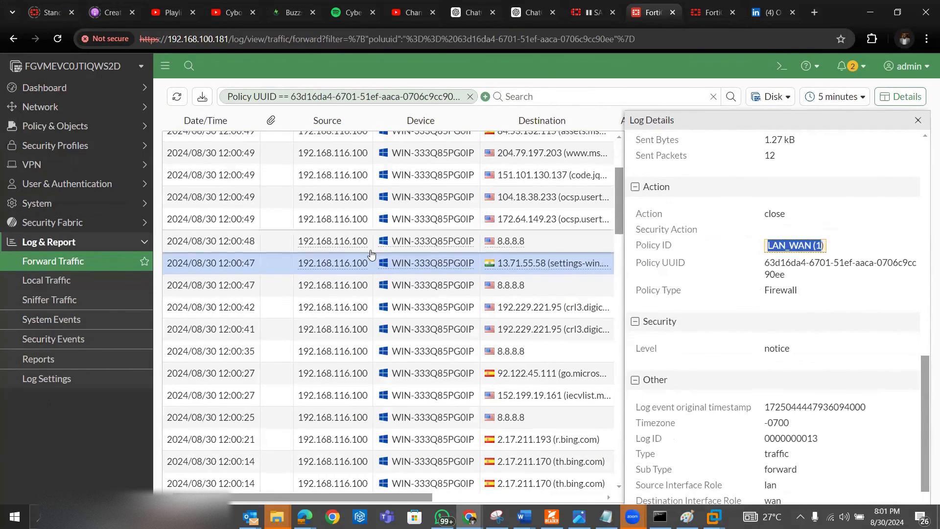
pyautogui.scroll(-3)
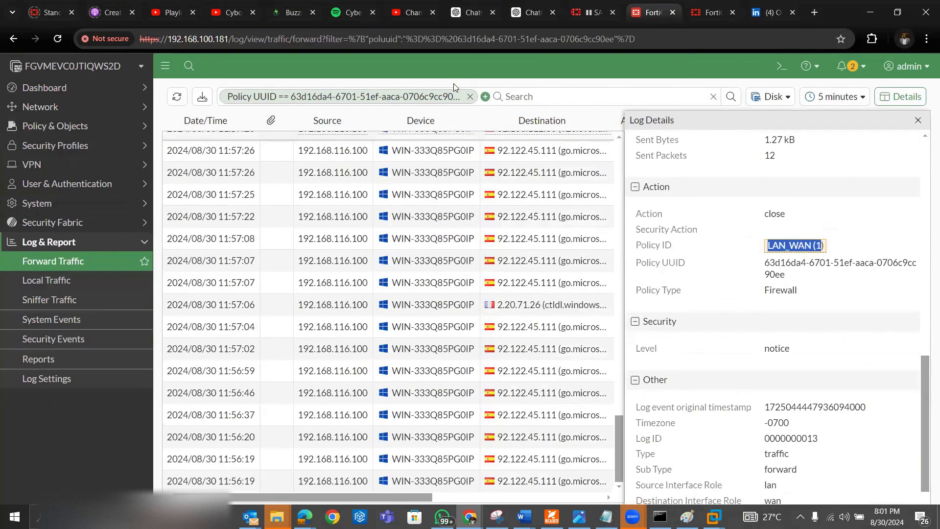
pyautogui.click(469, 97)
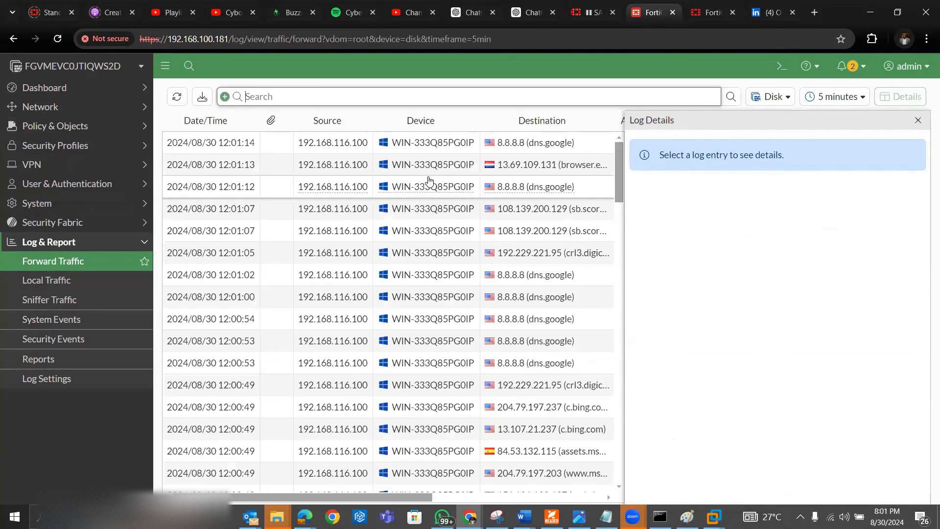